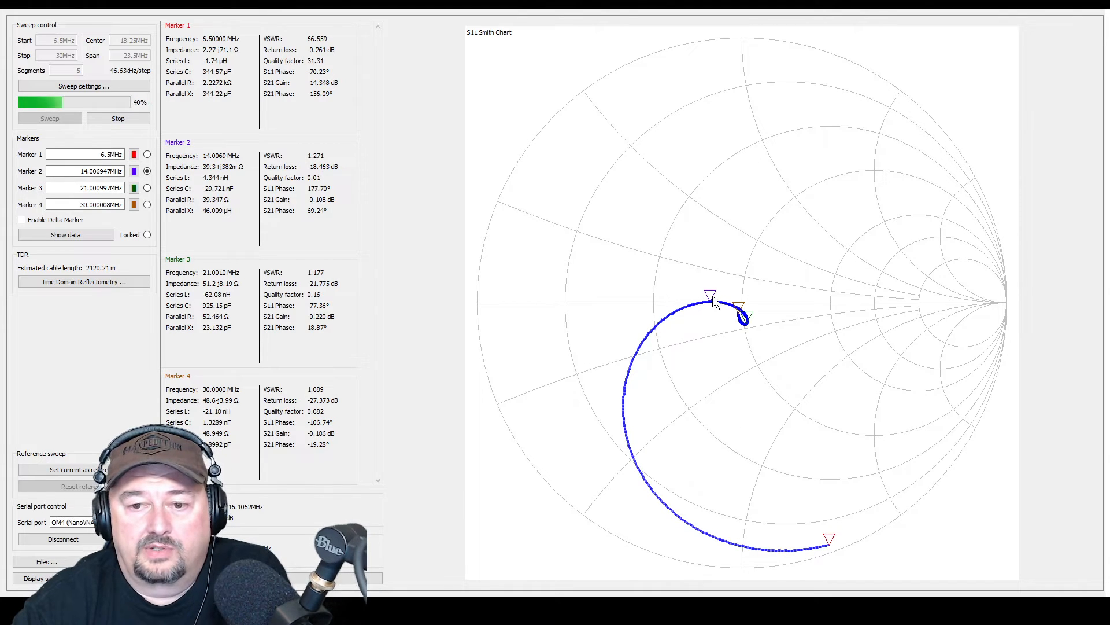
mouse_move(630, 291)
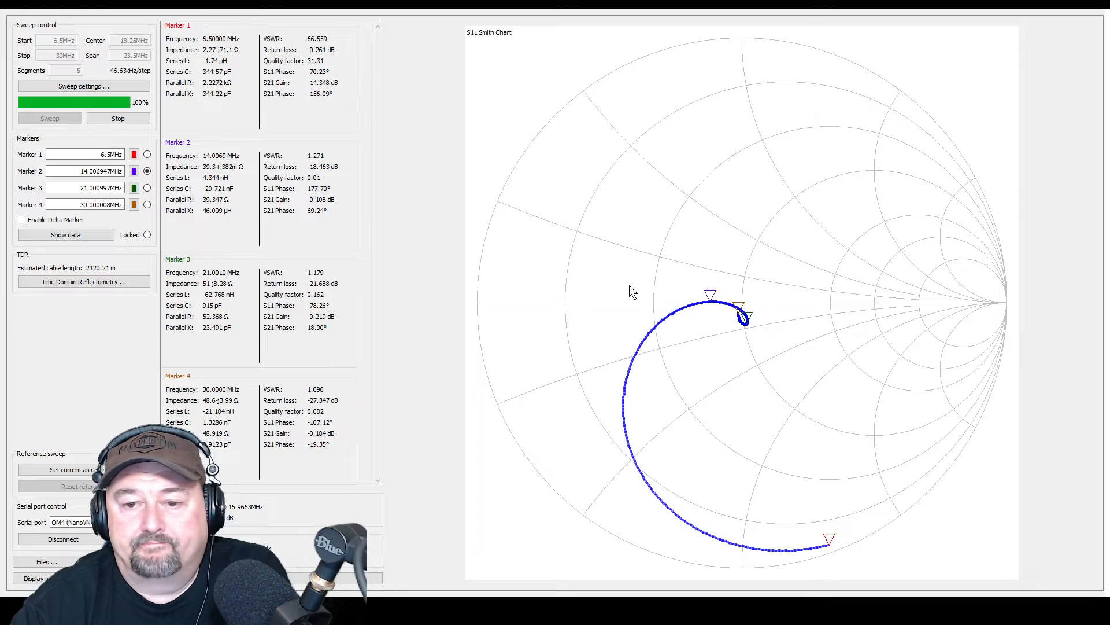